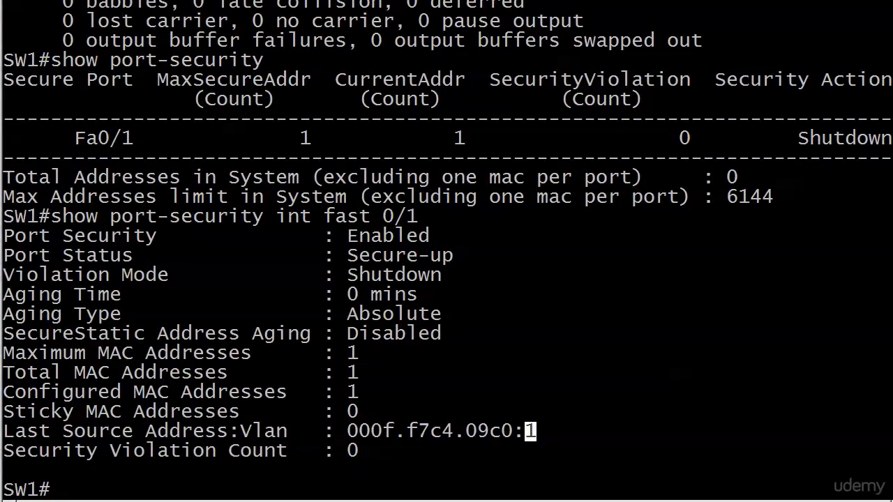
Shut Fa0/1, drop secure MAC 000f.f7c4.09c0, save, and confirm zero port-security addresses.
type("conf t")
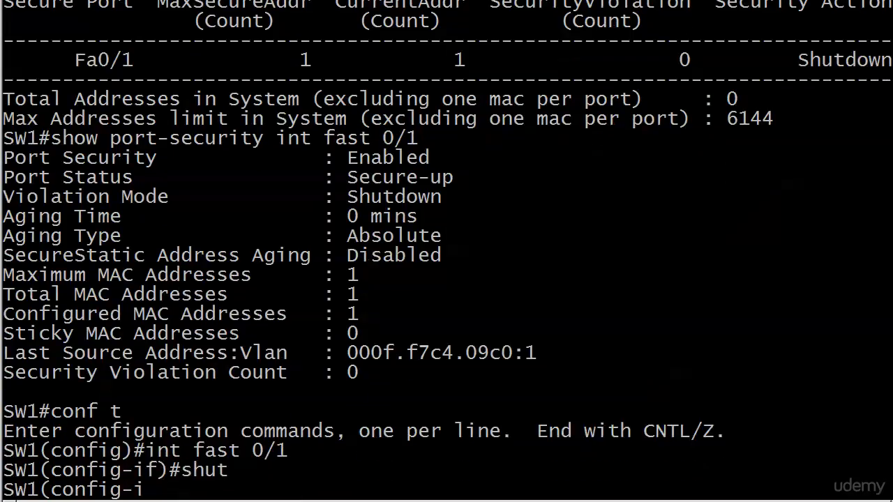
type("int fast 0/1")
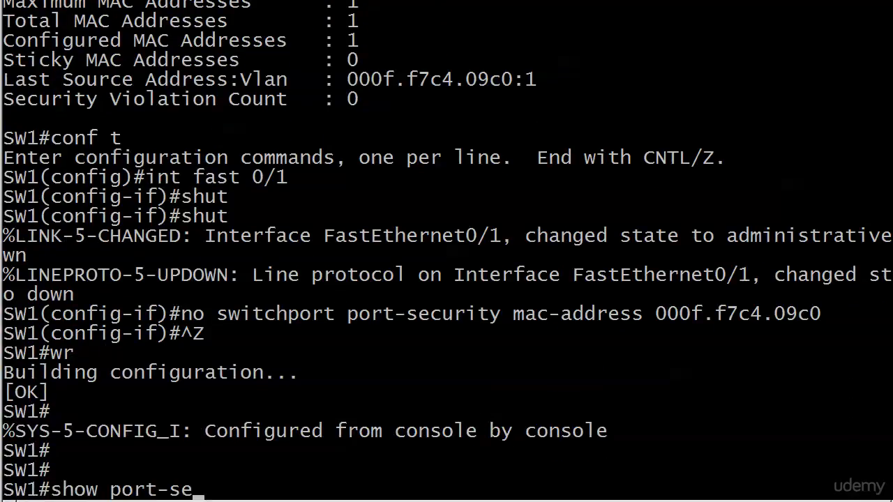
key("Return")
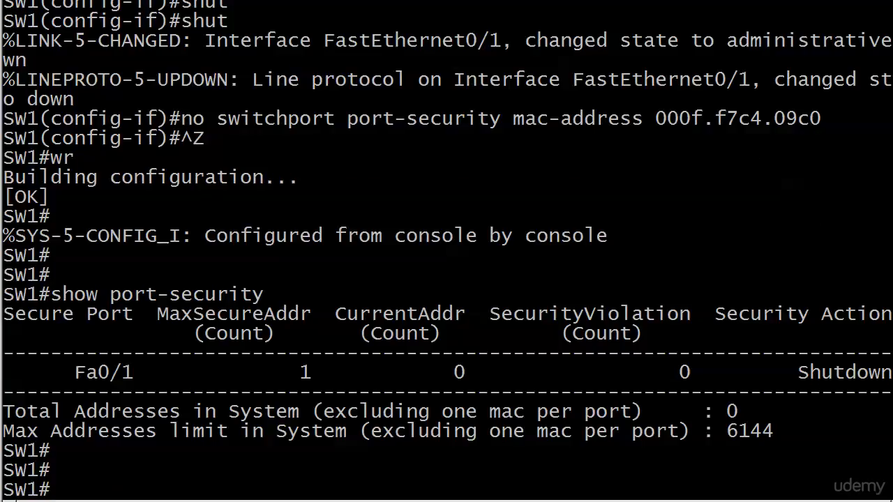
Re-enable and save Fa0/1, ping 10.1.1.2 from HOST_1, then attempt a mistyped port-security check.
type("conf t")
type("int fast 0/1")
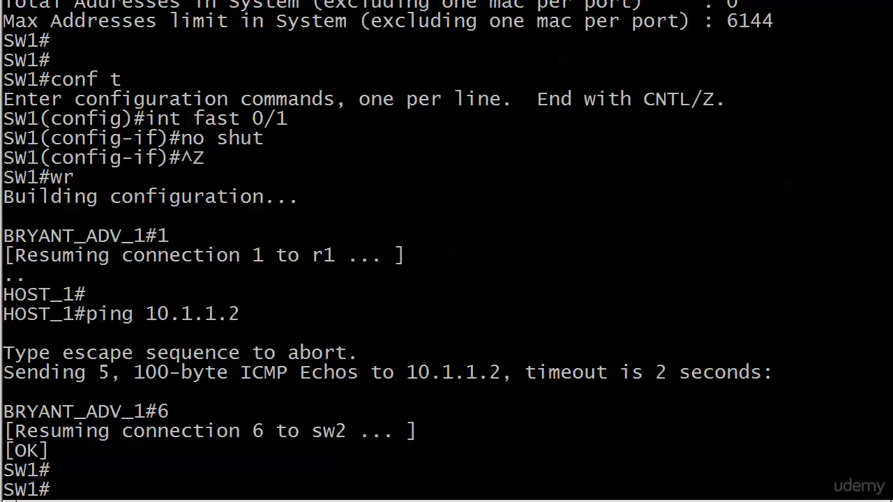
type("show por")
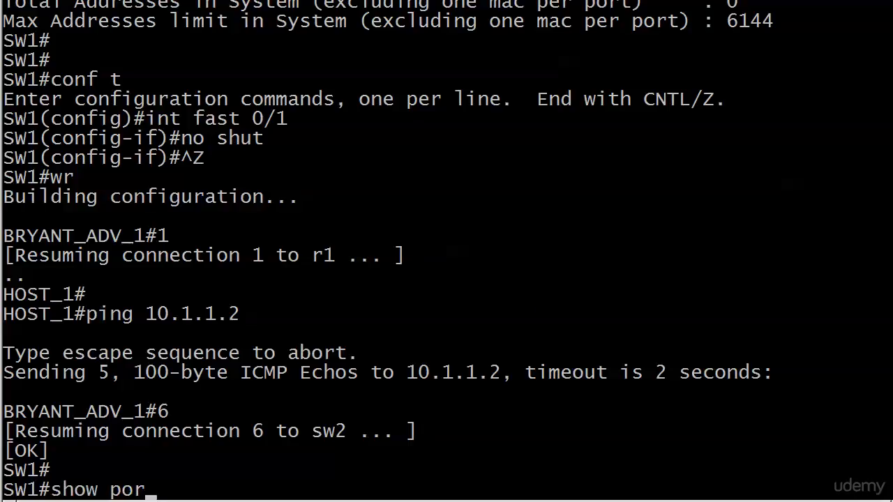
type("-securiyt")
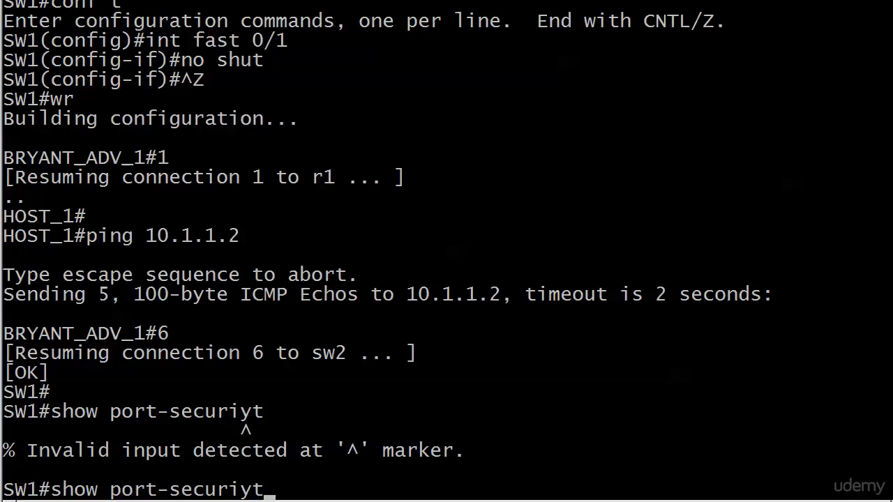
Run the corrected show port-security, showing one current secure address on Fa0/1.
key("Return")
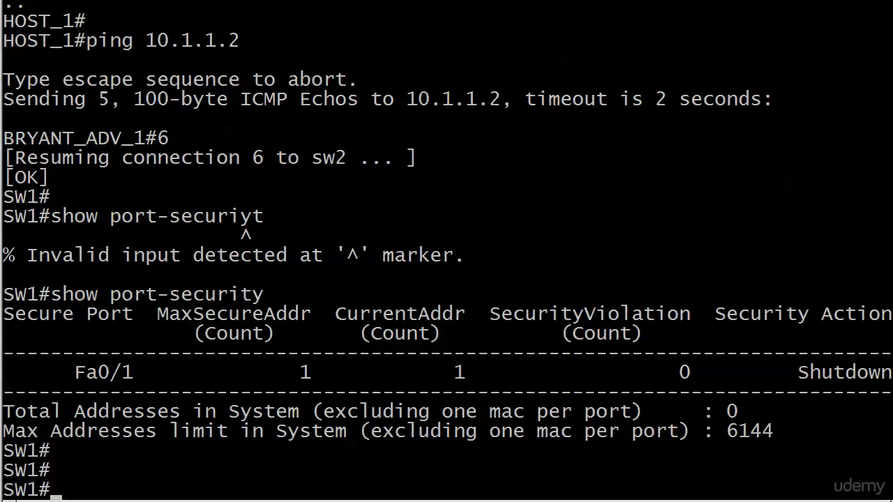
type("show port-")
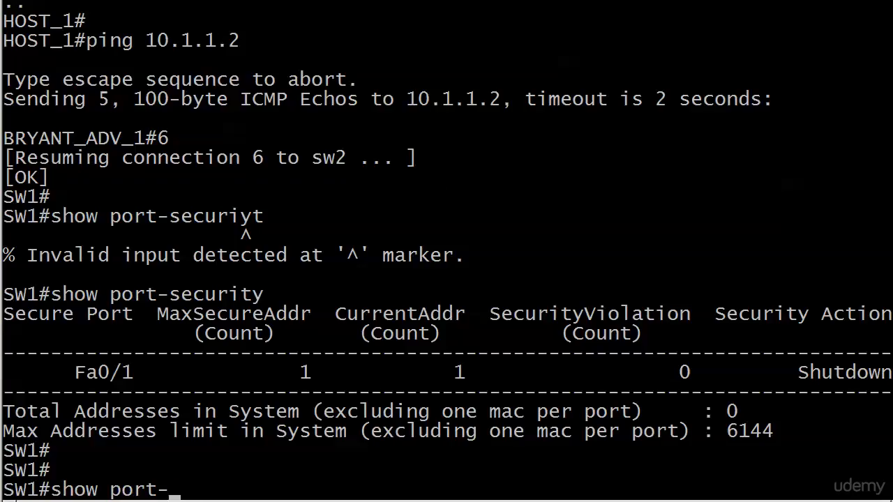
Show port-security details for Fa0/1: secure-up, one total MAC, none configured or sticky.
type("security int fast 0/1")
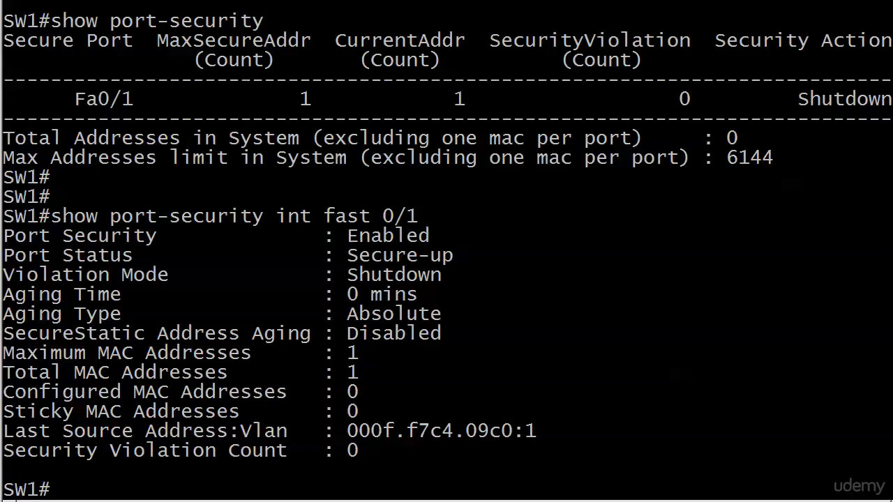
right_click(206, 436)
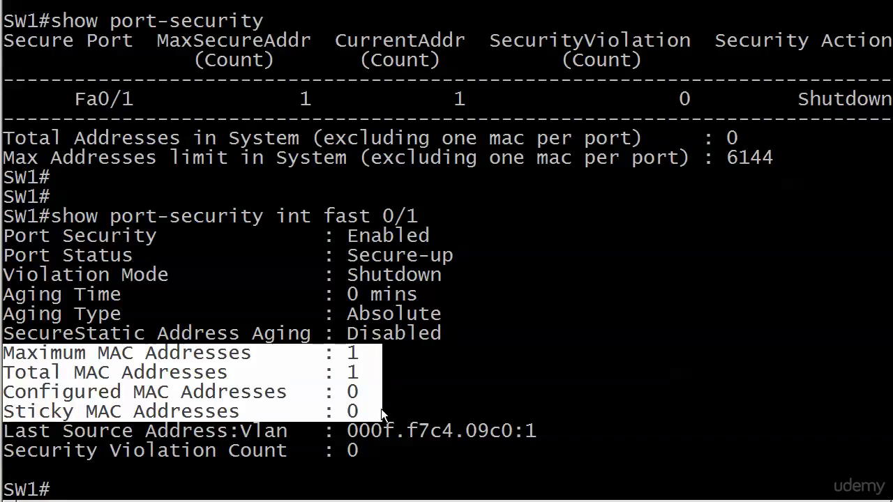
mouse_move(680, 14)
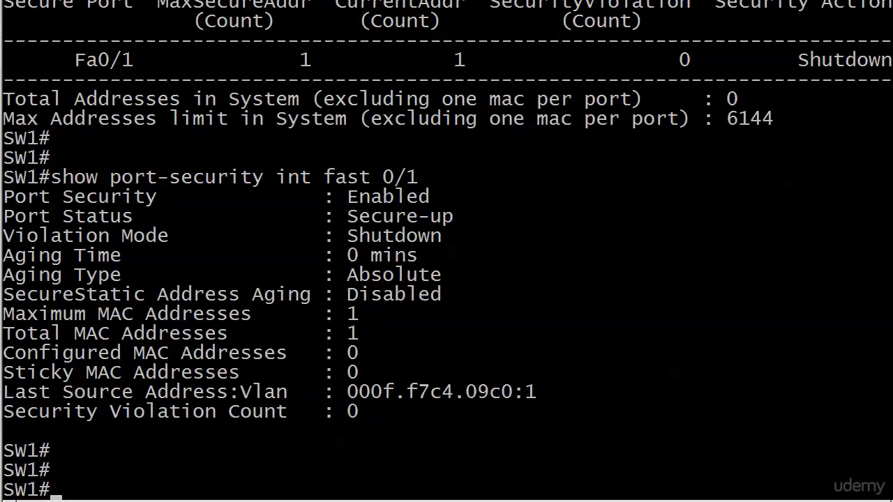
List secure addresses showing 000f.f7c4.09c0 as SecureDynamic, then enter configuration mode.
type("show")
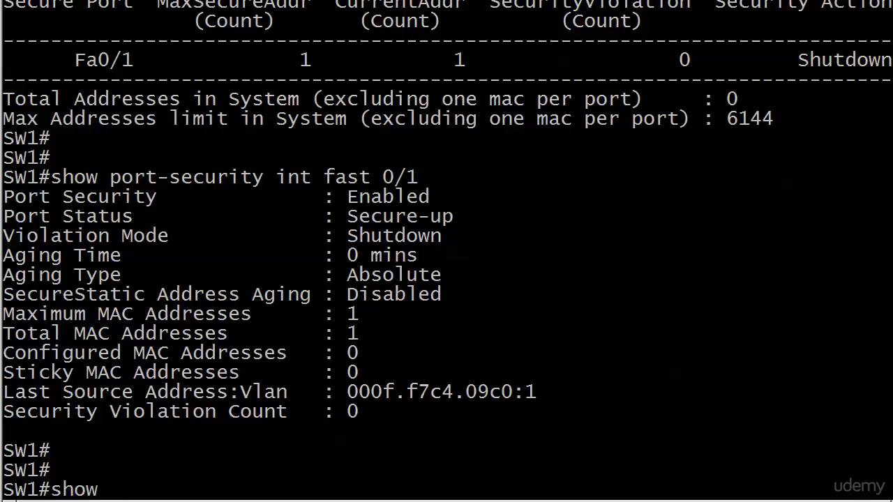
type("port-security ad")
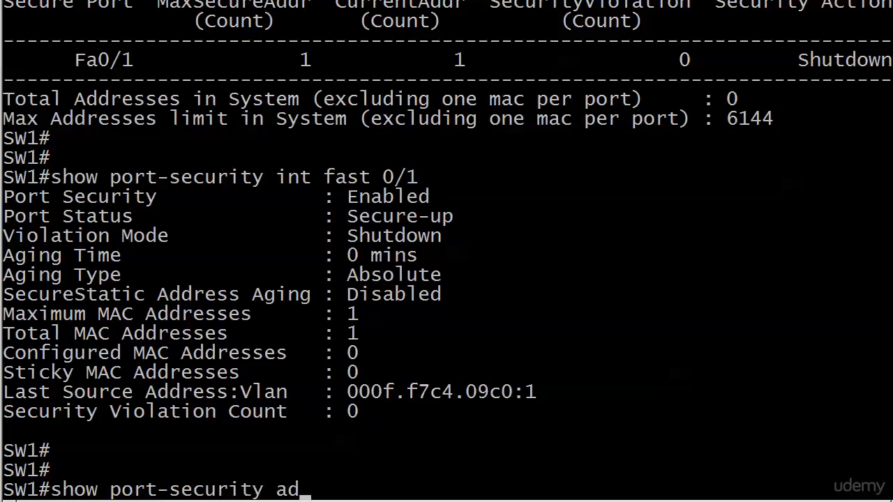
key("Return")
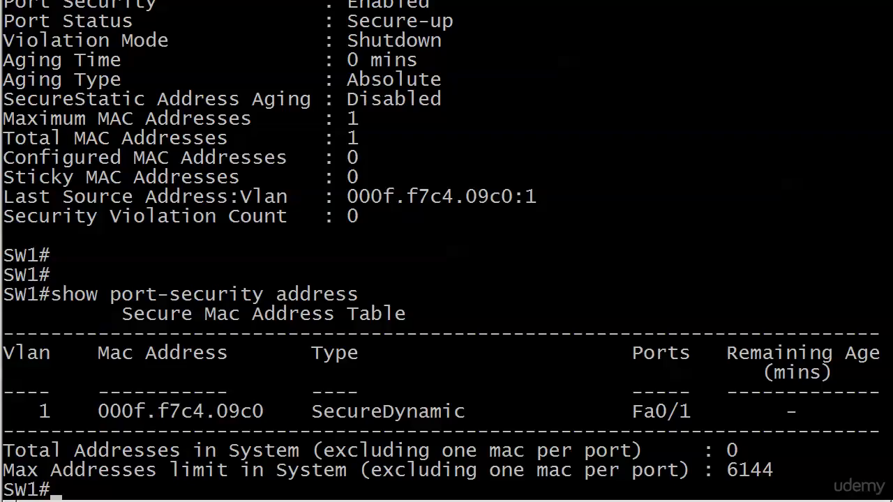
type("conf t")
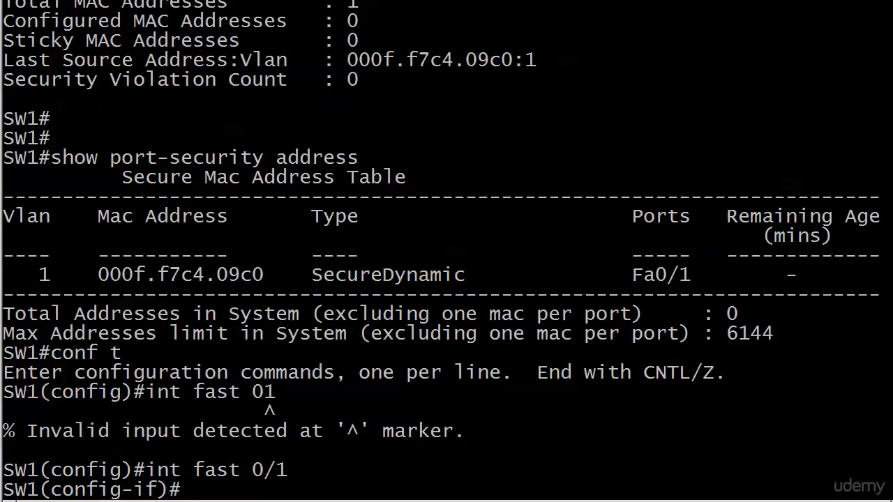
Try static MAC aaaa.bbbb.cccc on Fa0/1, hit the maximum error, and shut the port.
type("int fast 01")
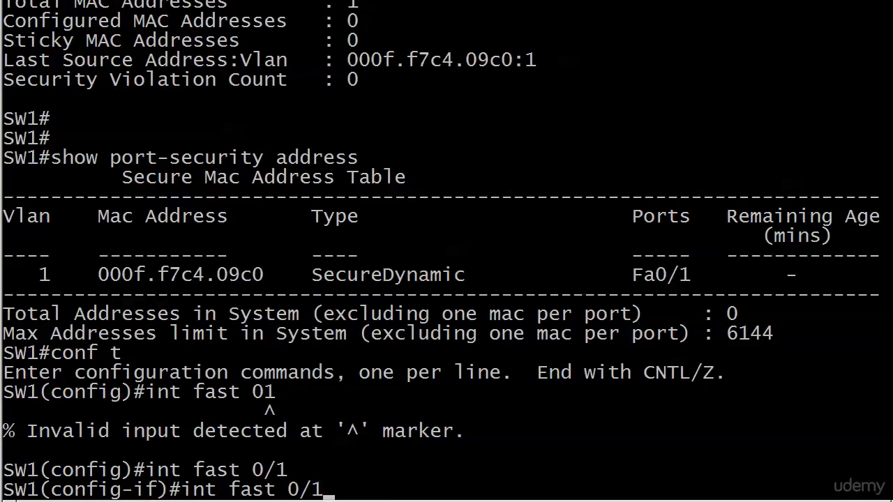
type("no switchport port-security mac-address aaaa.bbbb.cccc")
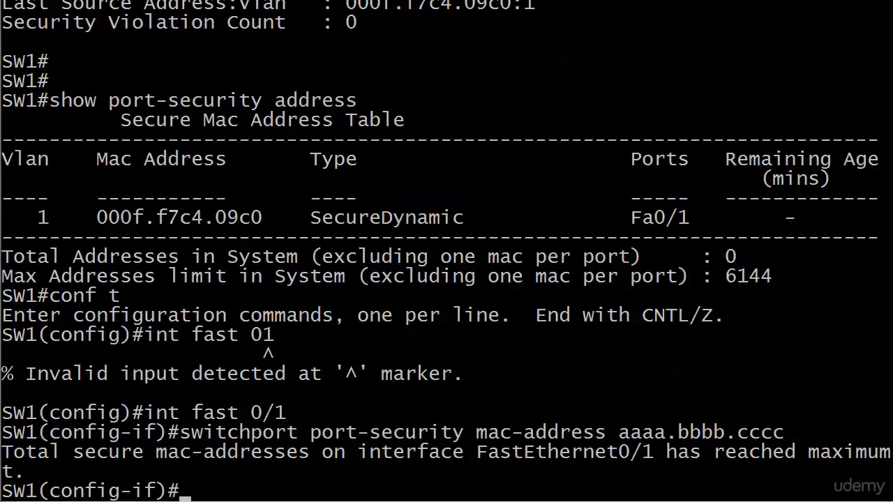
type("switchport port-security mac-address aaaa.bbbb.cccc")
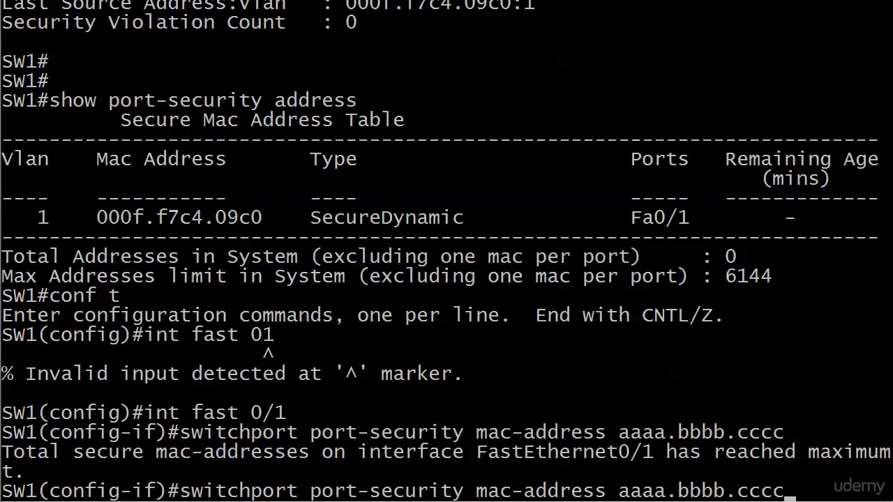
key("Backspace")
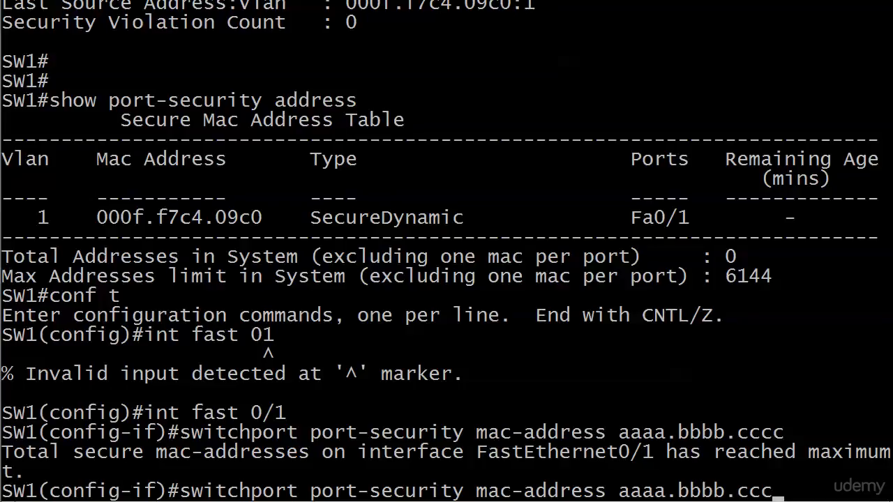
type("shut")
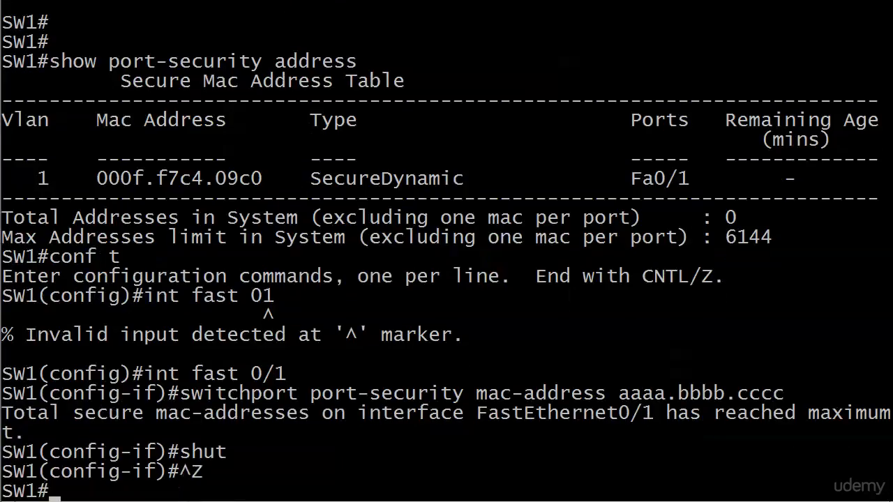
Set Fa0/1 port-security maximum 3 and add static MAC aaaa.bbbb.cccc.
scroll("down", 3)
type("show port-security address")
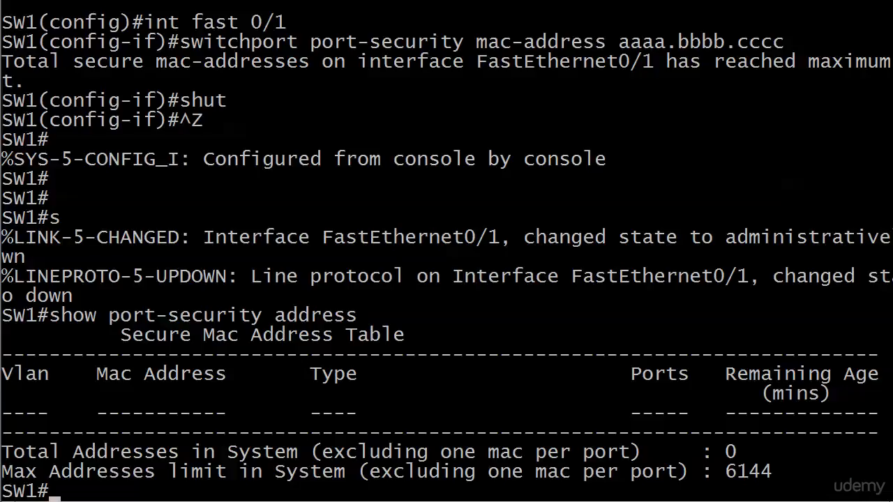
type("conf t")
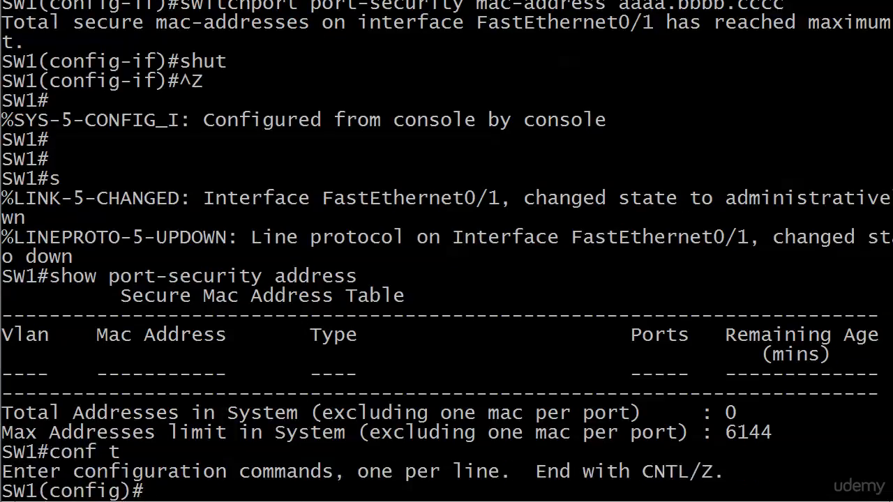
type("int fast 0/1")
type("shut")
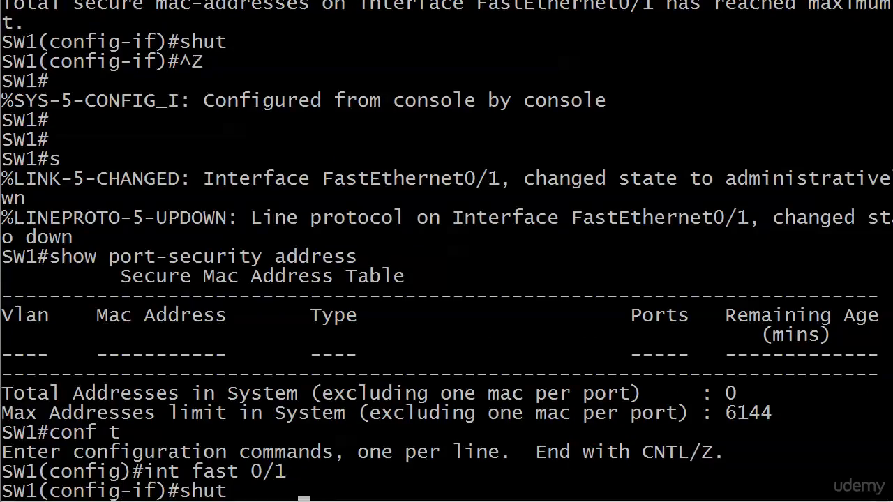
type("switchport port-security mac-address aaaa.bbbb.ccc")
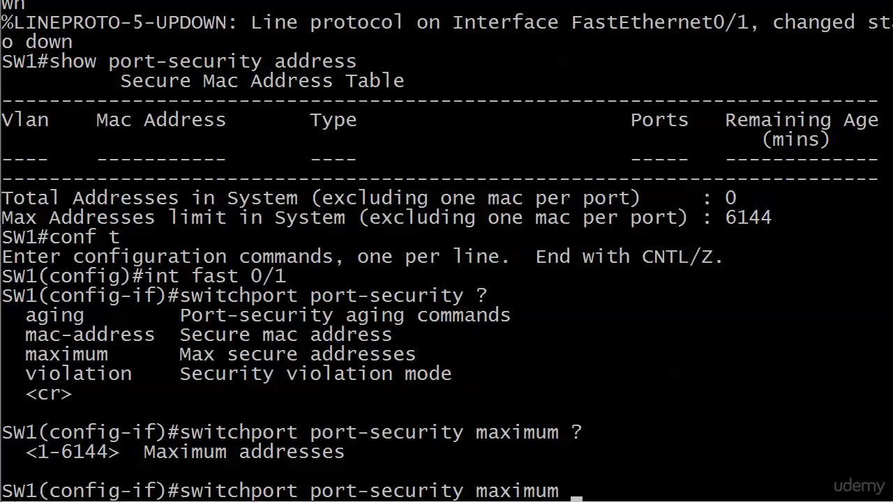
type("3")
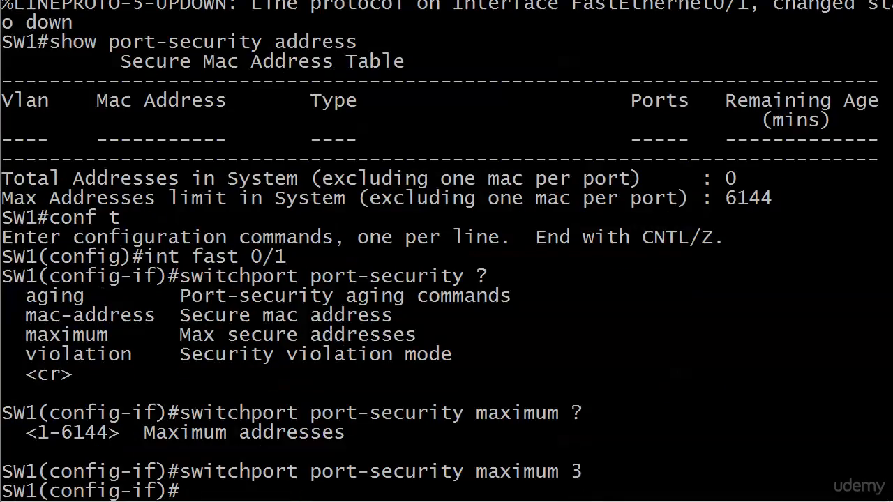
type("shut")
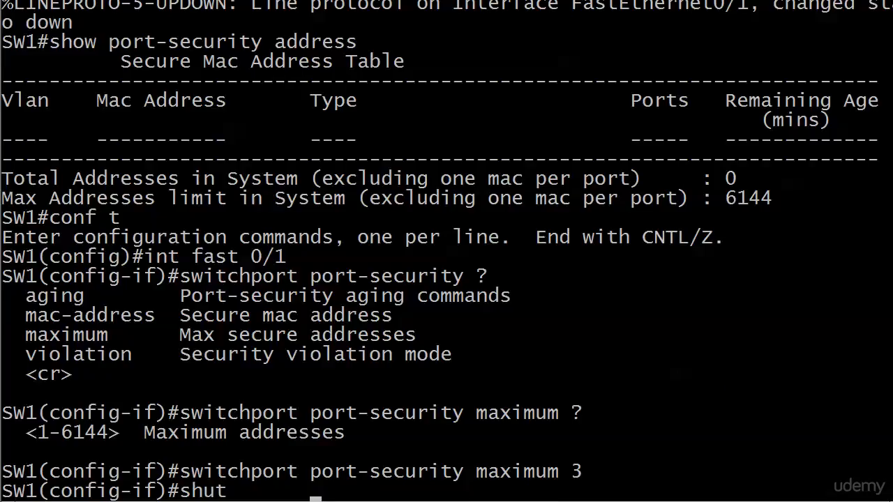
type("switchport port-security mac-address aaaa.bbbb.cccc")
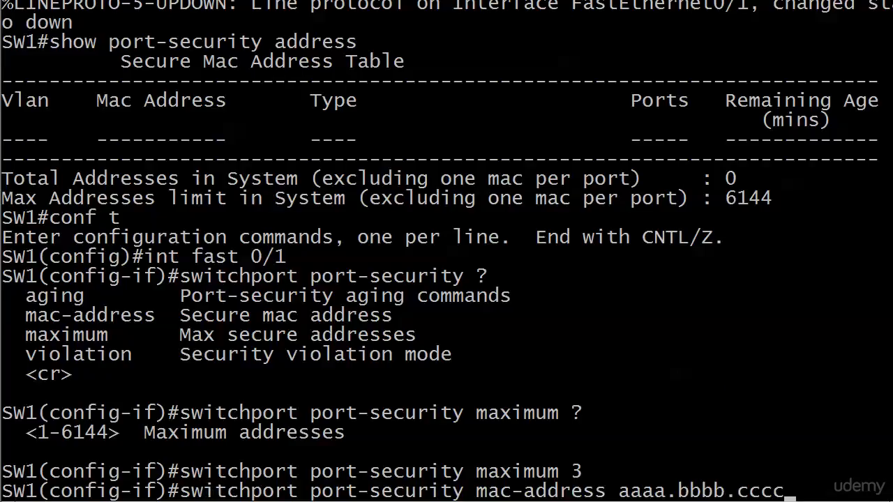
key("Return")
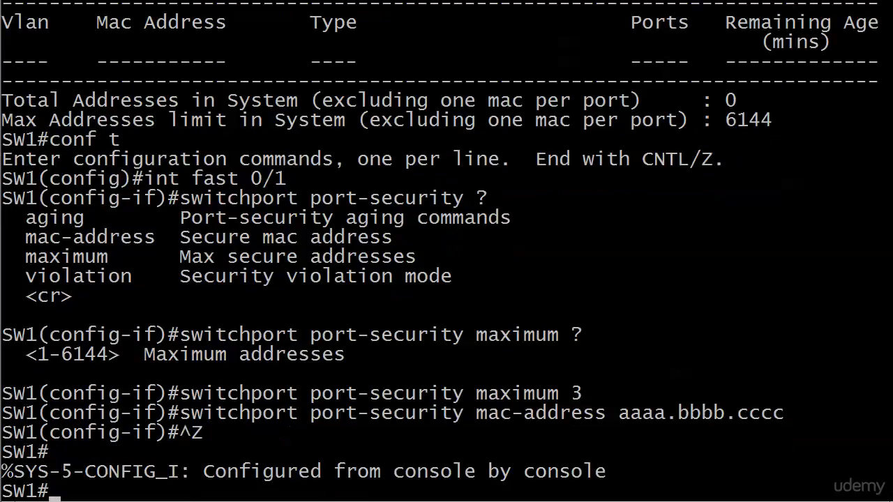
Show port-security and the address table, confirming maximum 3 and aaaa.bbbb.cccc SecureConfigured.
type("show port-security")
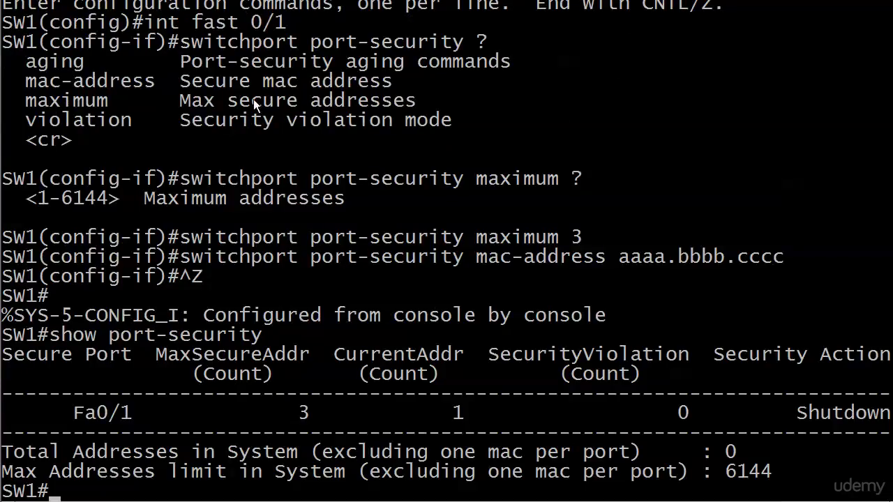
mouse_move(158, 358)
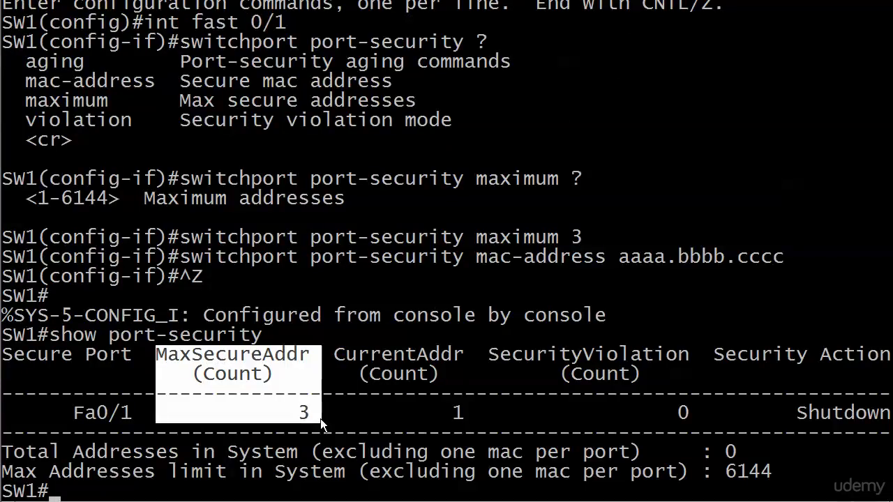
mouse_move(342, 362)
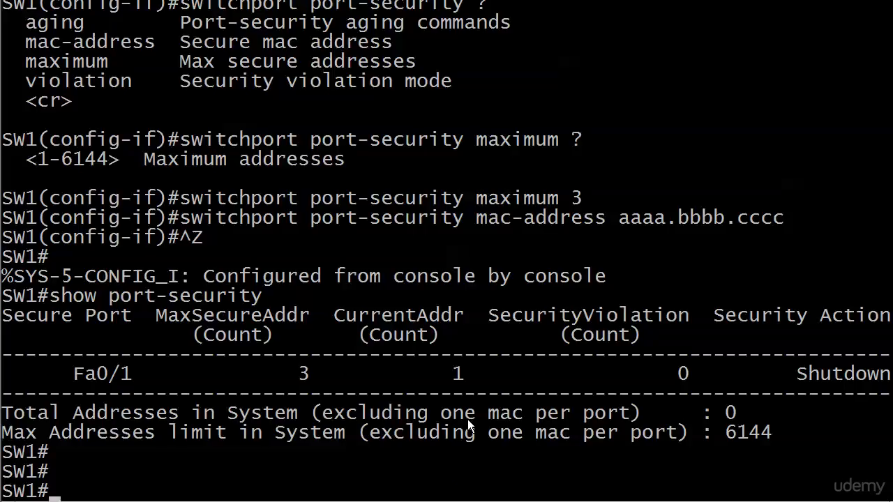
type("show port-security ad")
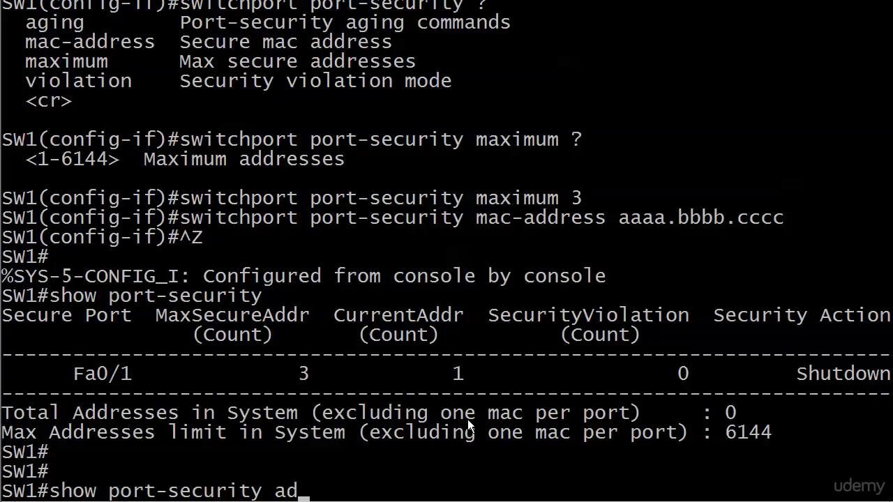
key("Return")
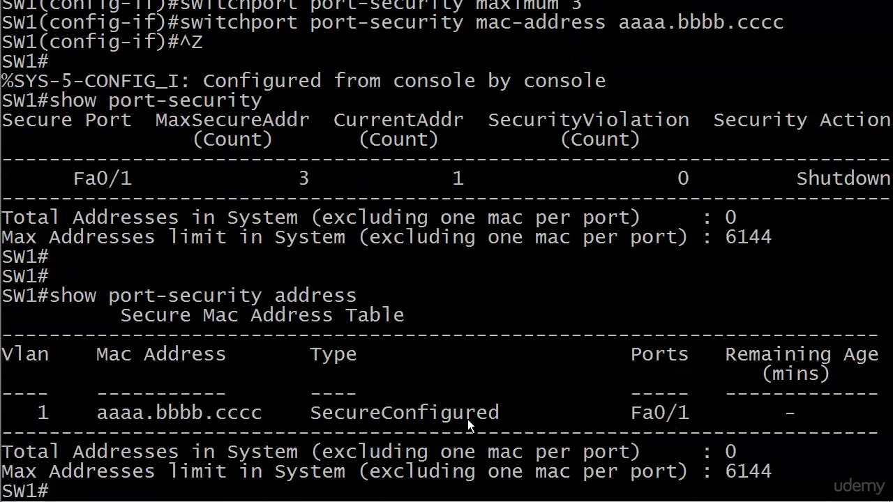
right_click(467, 425)
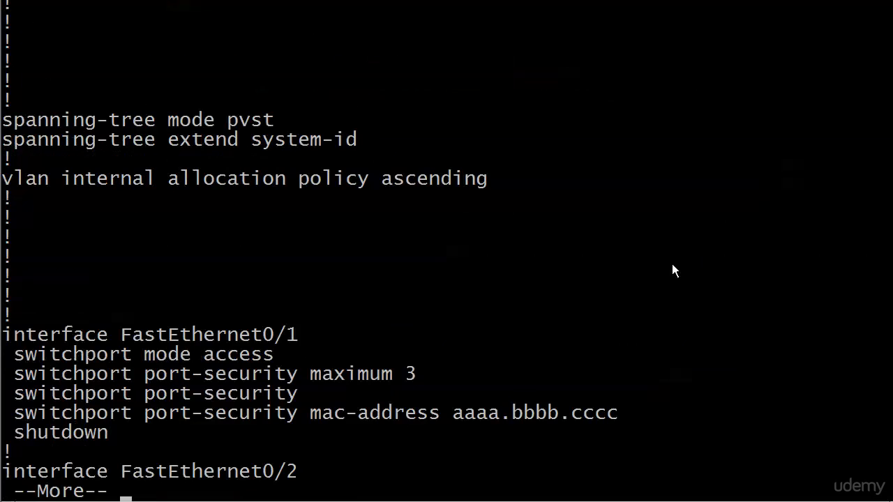
Page through SW1's running-config to review Fa0/1's maximum, static MAC and shutdown.
key("space")
type("1")
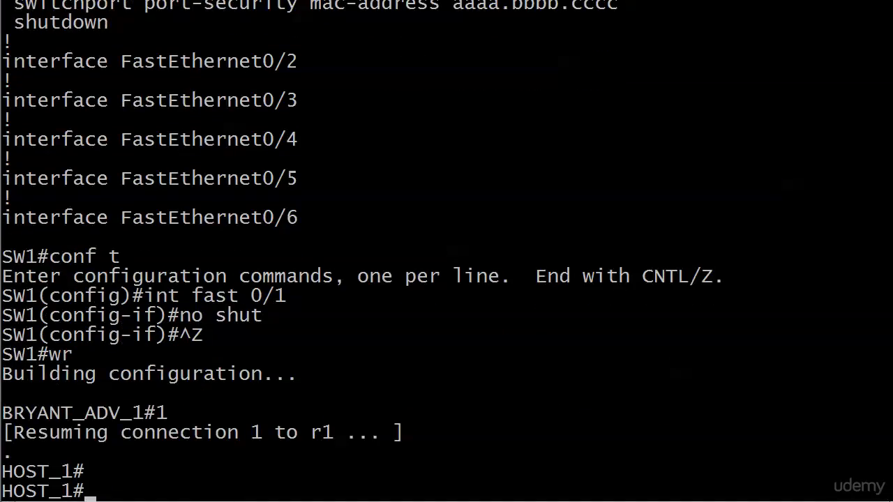
Ping 10.1.1.2 from HOST_1 until 100% success, and check SW1 shows two secure addresses.
type("ping 10.1.1.2")
type("6")
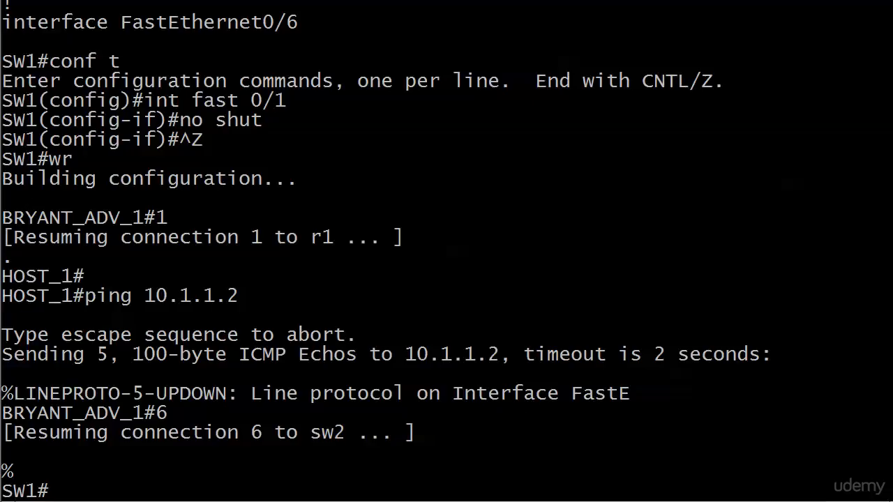
type("show port-security")
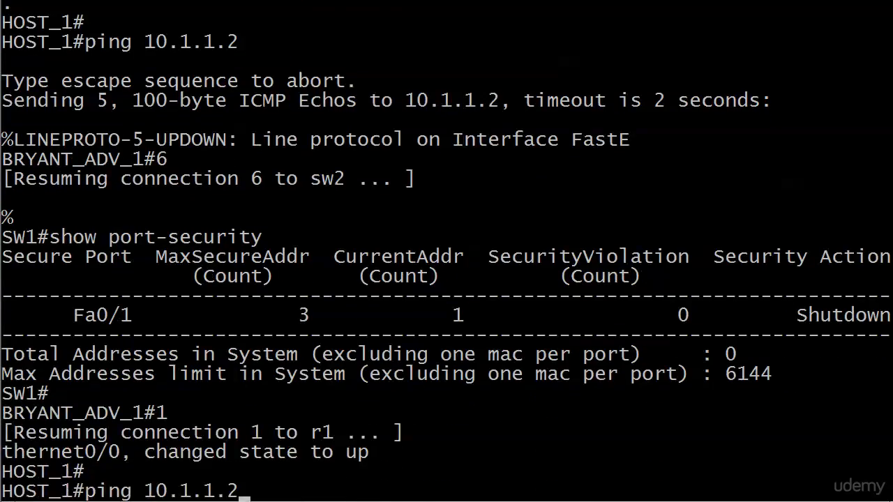
key("Return")
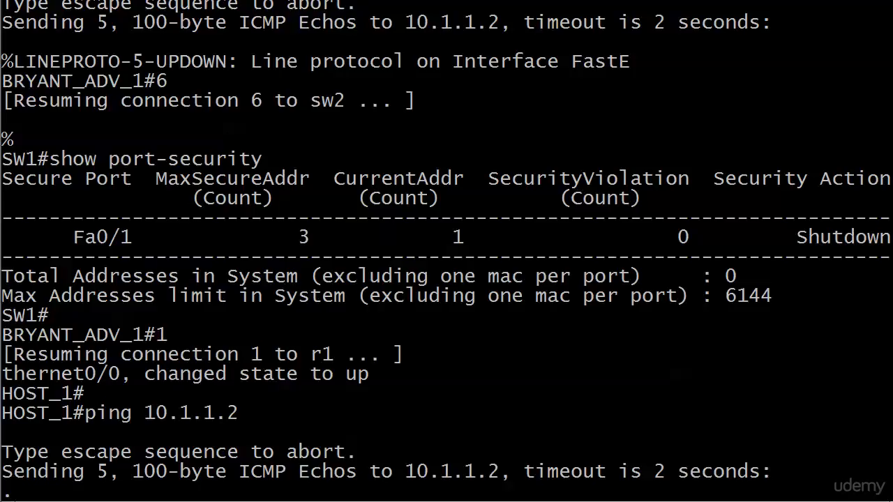
scroll("down", 3)
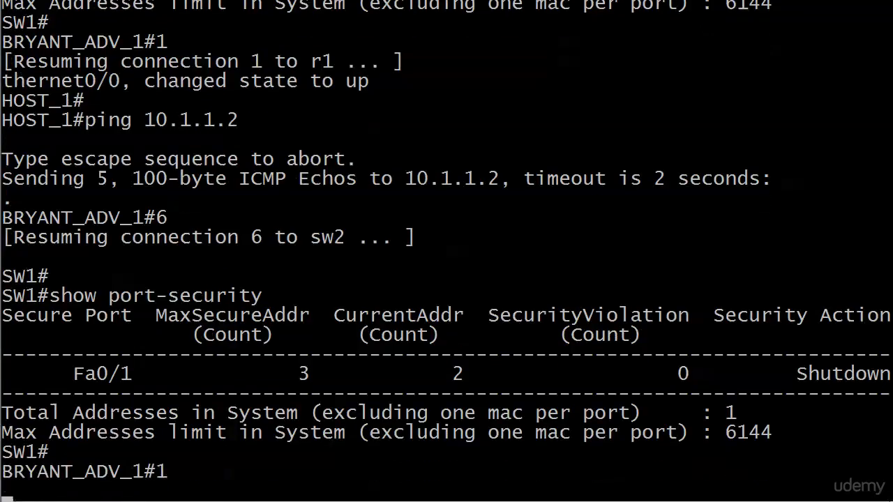
scroll("down", 3)
type("ping 10.1.1.2")
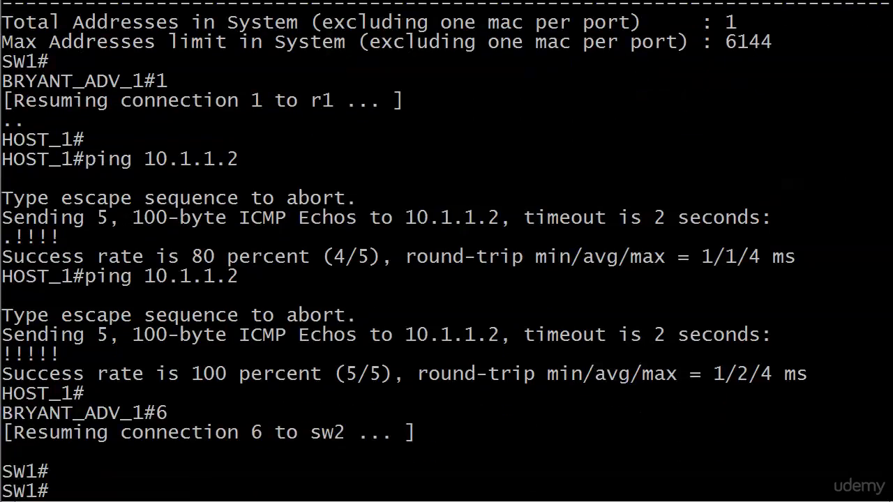
Check 'show port-security' for Fa0/1 at 2 of 3 addresses and no violations, then start the address listing.
type("show port-security")
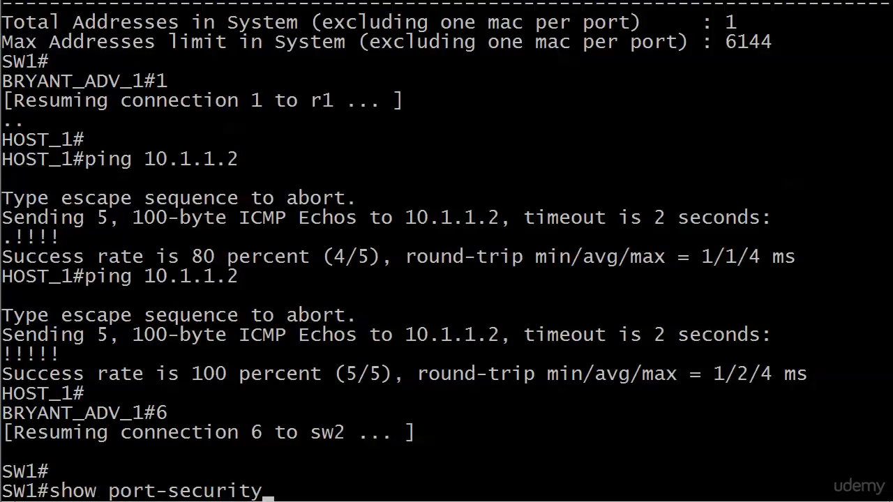
key("Return")
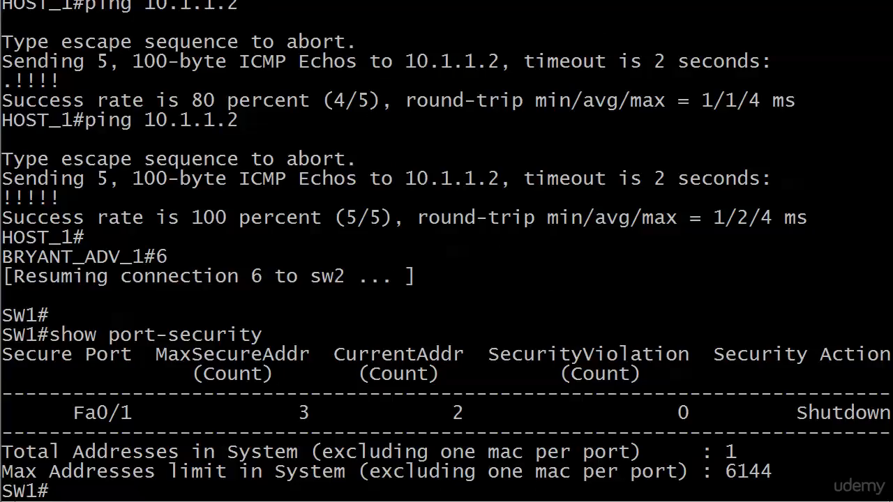
type("wr")
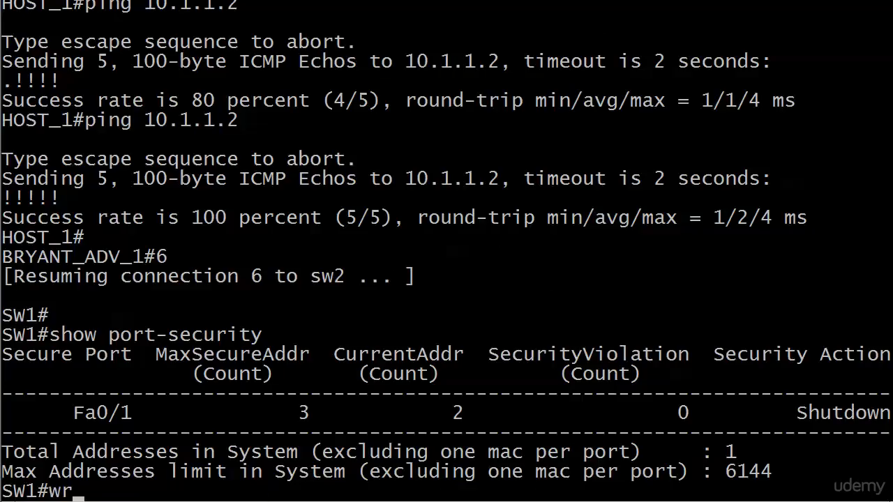
type("show port-s")
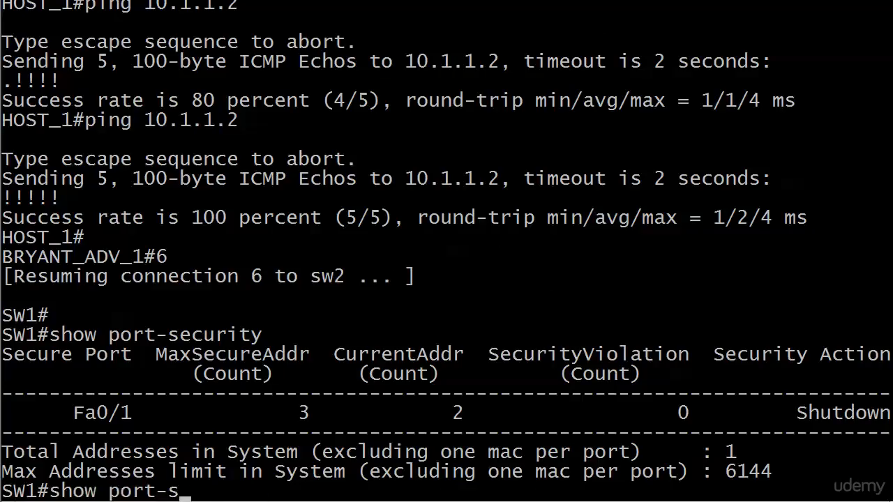
type("ecurity ad")
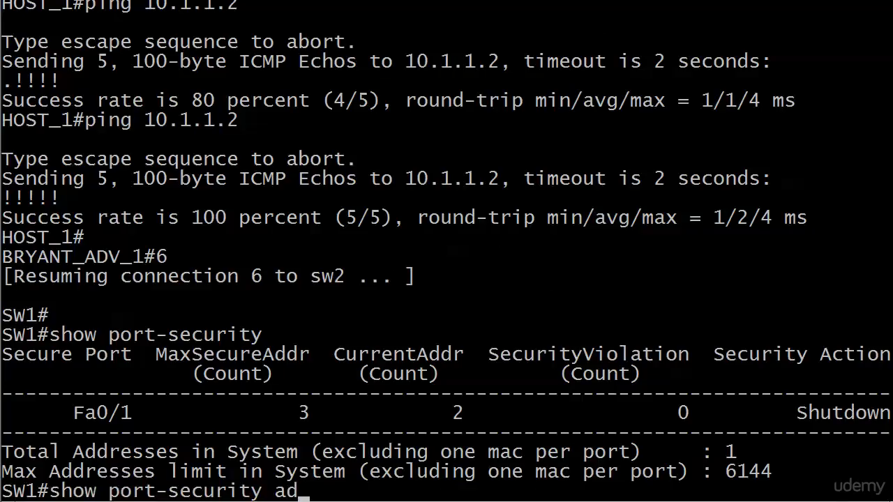